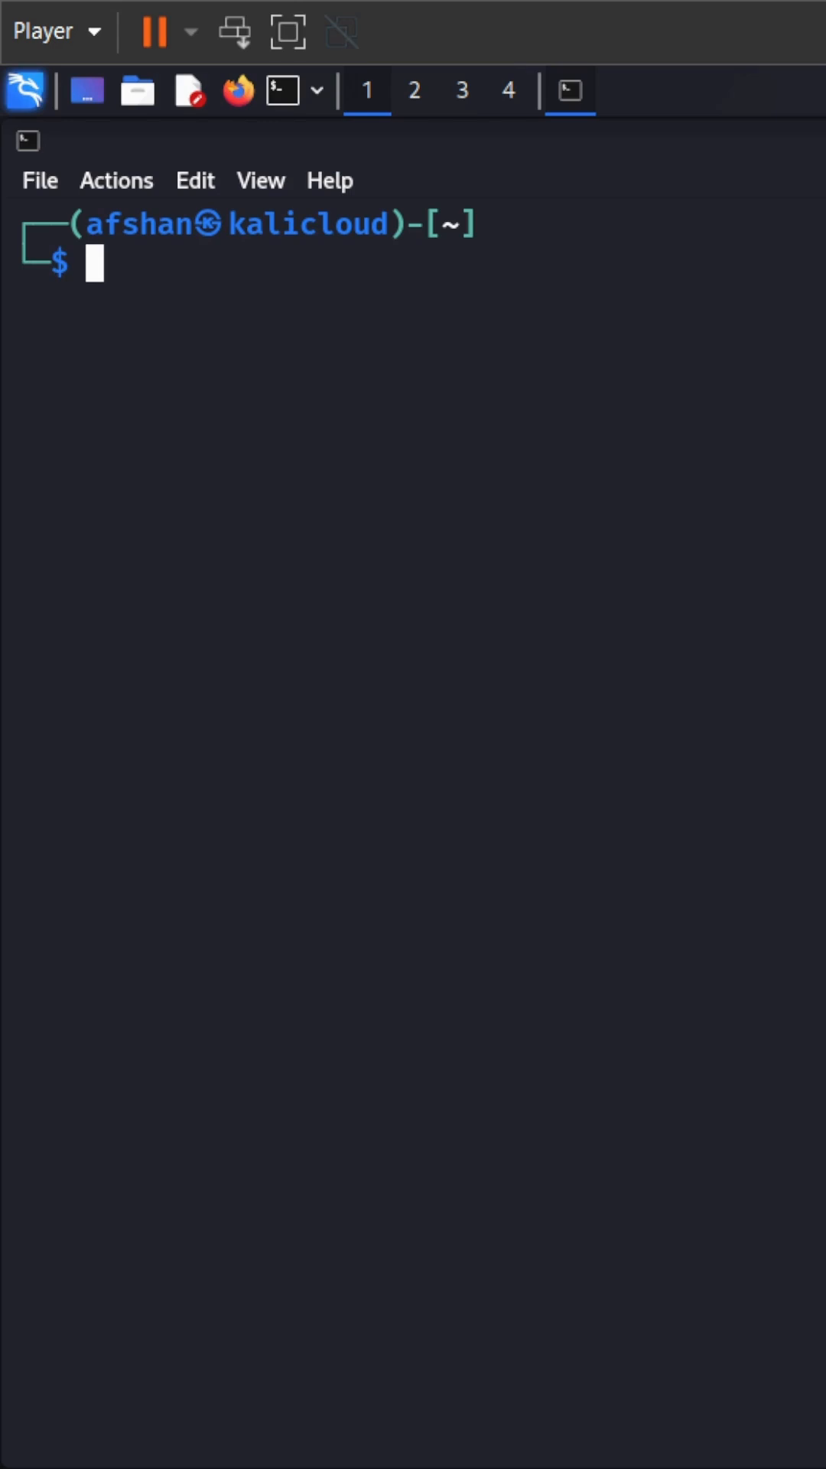
Type 'mkdir -p htb_cat/{recon,exploit,report}' at the prompt without running it
type("mkdir -p htb_cat/{recon,exploit,report}")
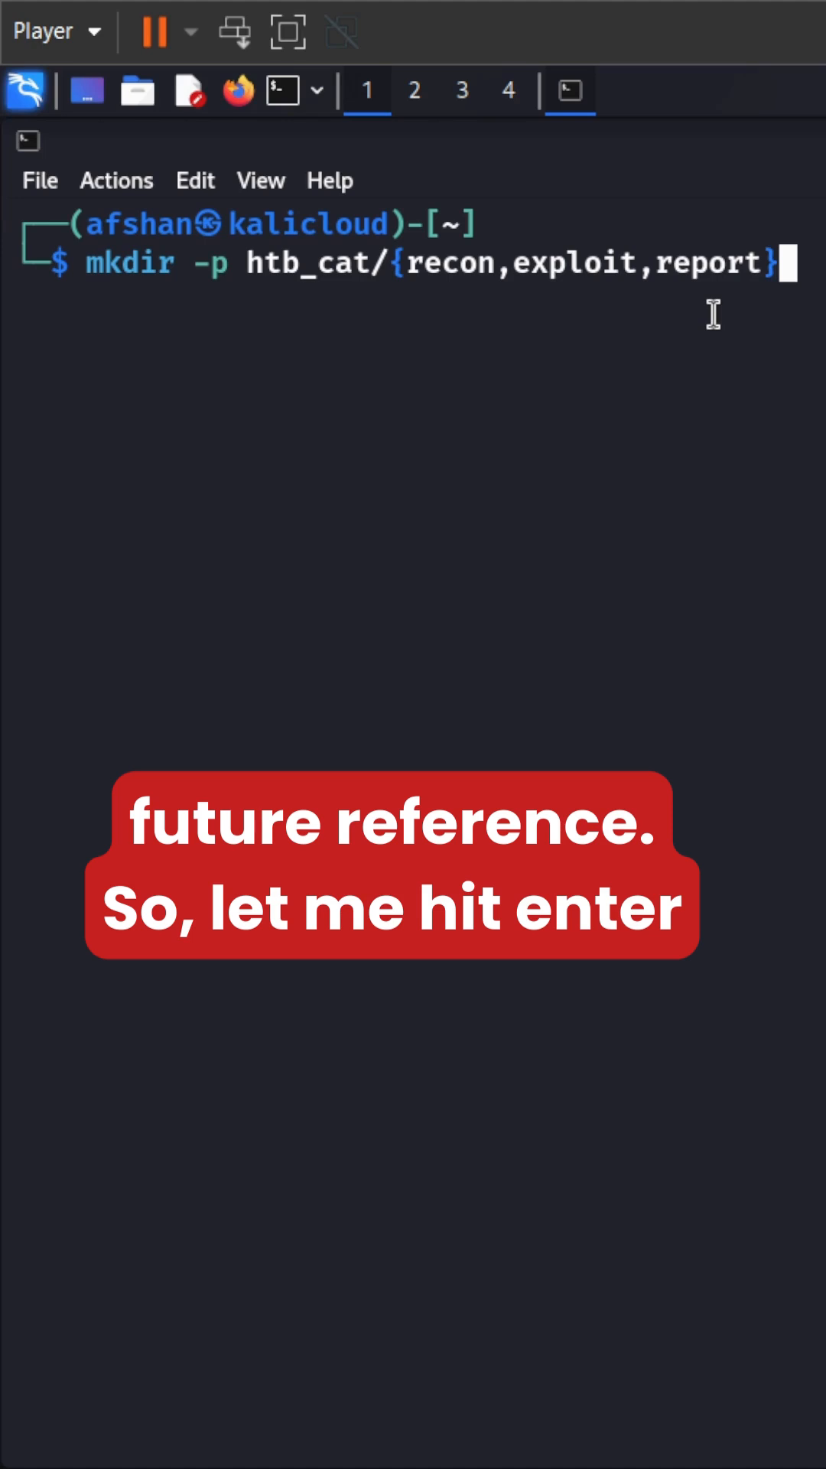
Run the mkdir command, then list the home directory with ls -1 to confirm htb_cat
key("Return")
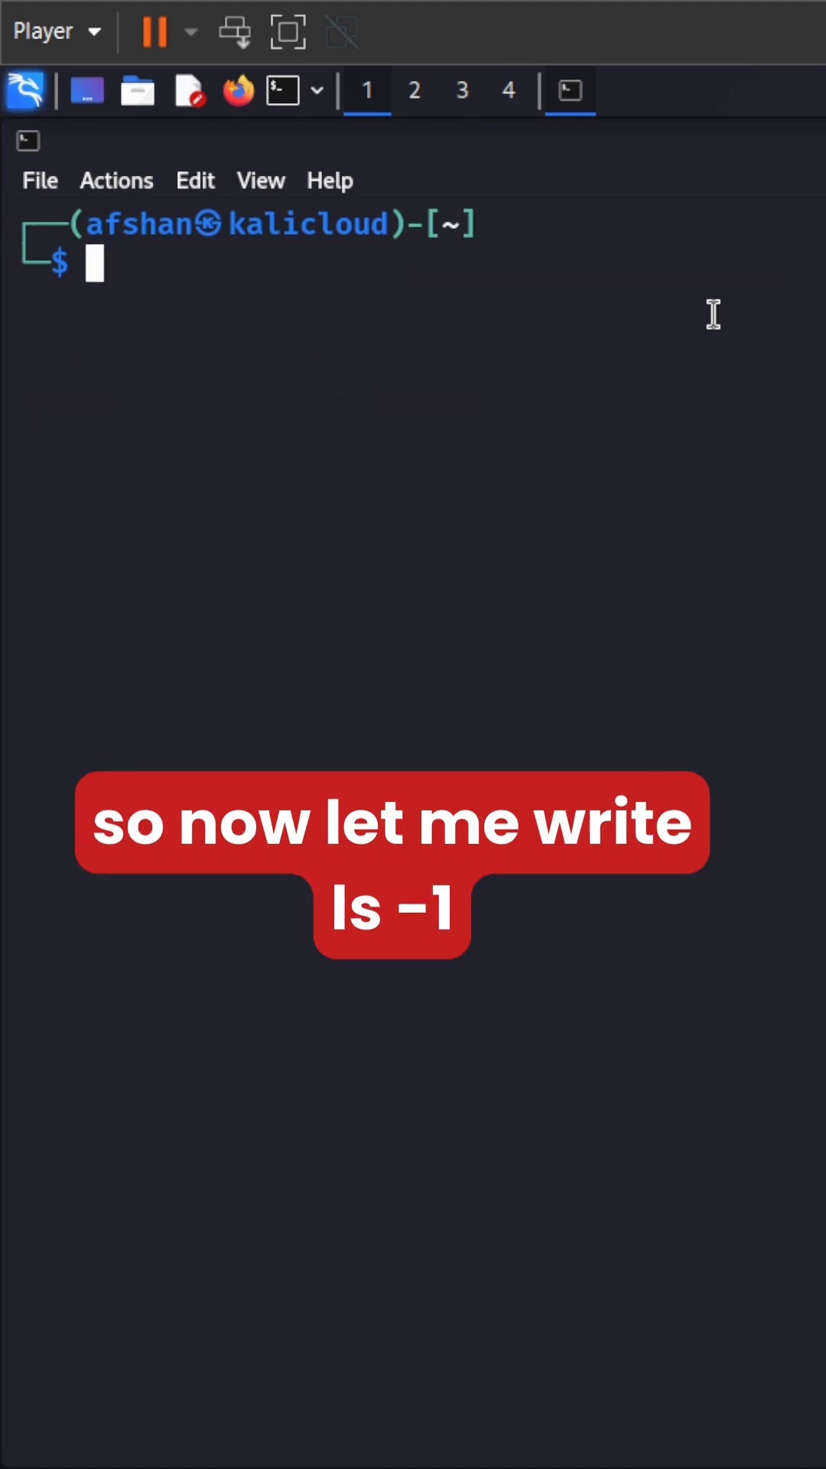
type("ls -1")
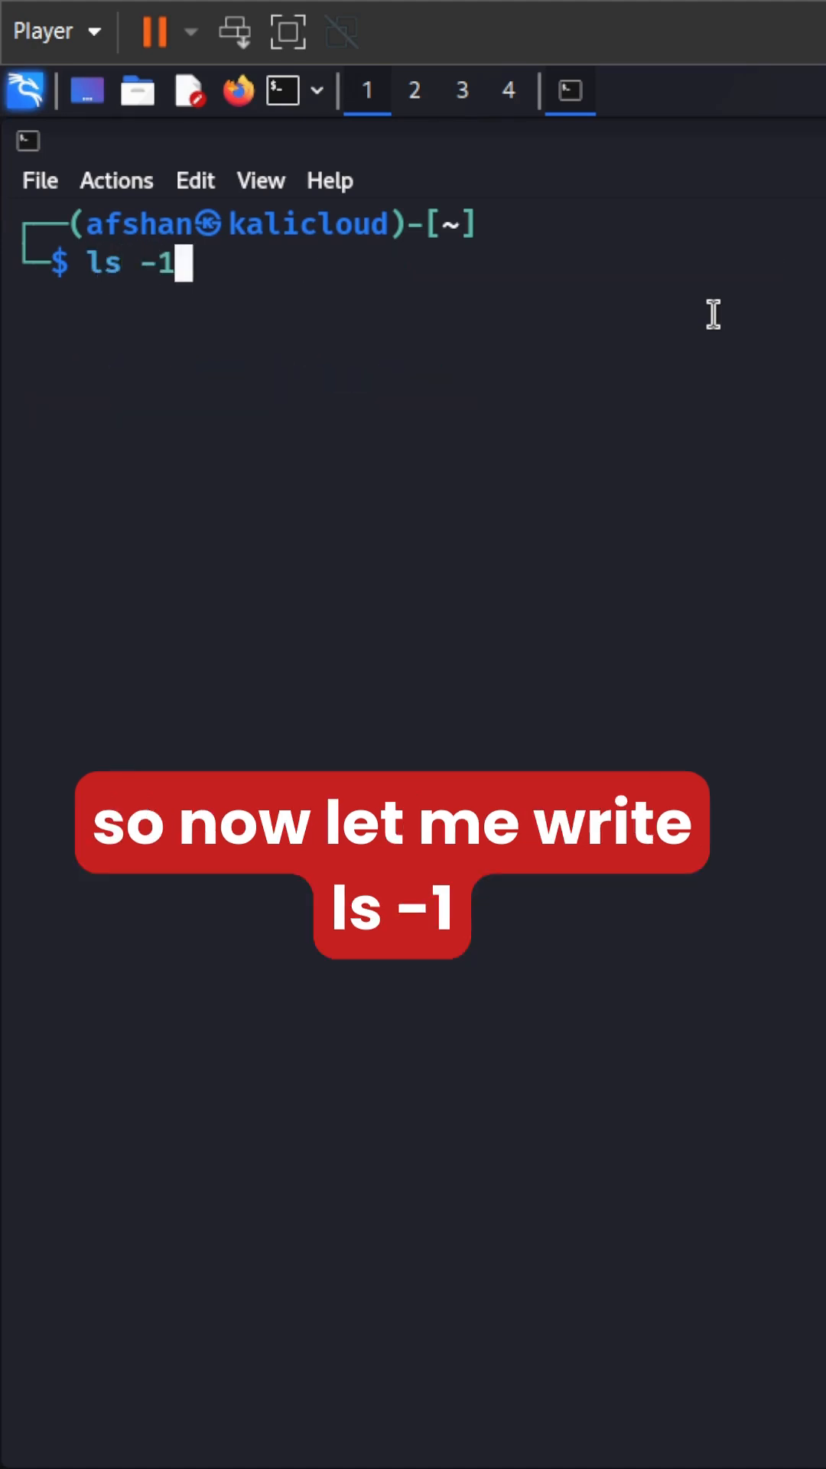
key("Return")
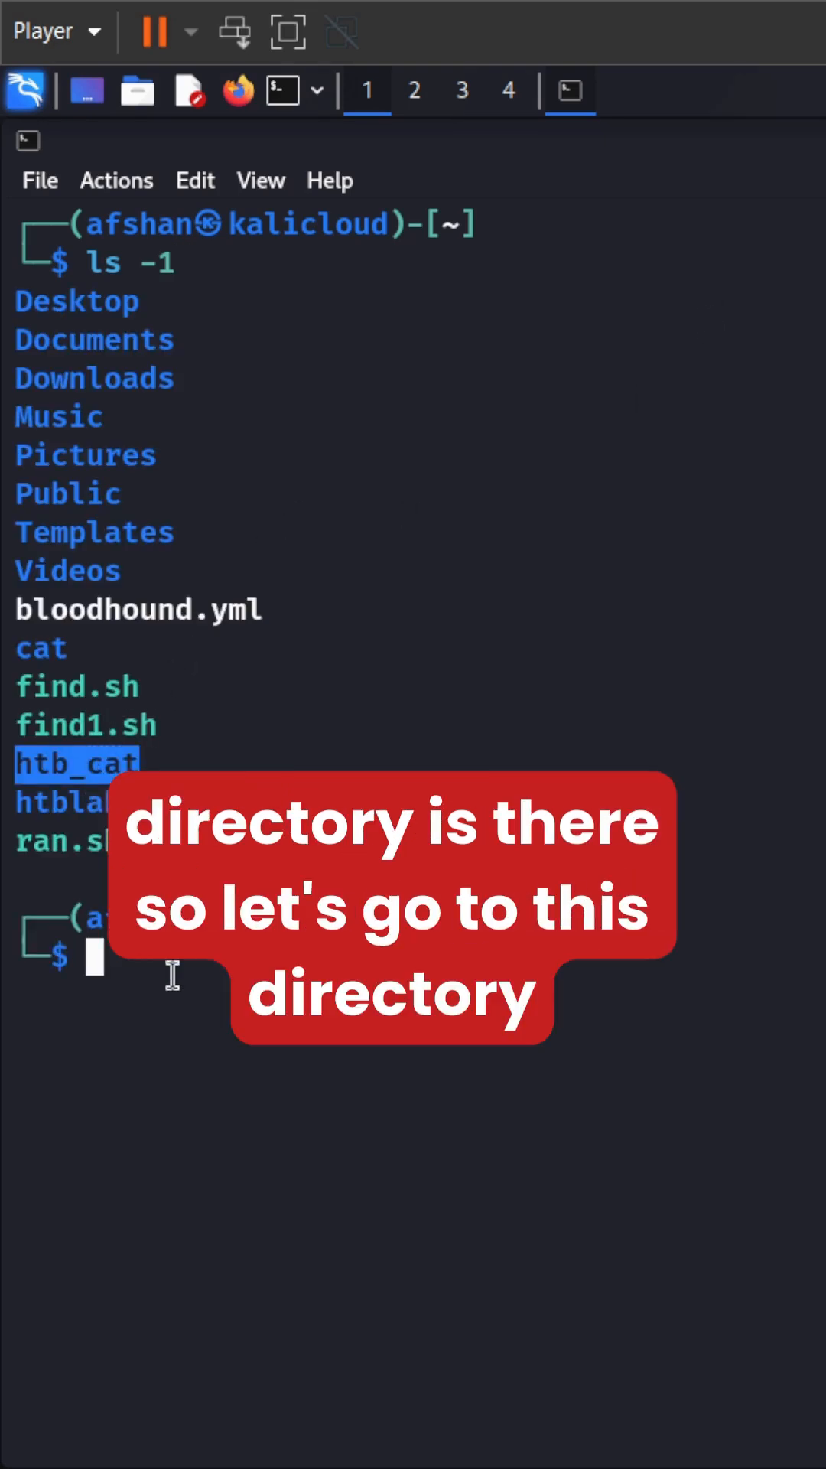
Change into htb_cat and list its exploit, recon and report subfolders
type("cd")
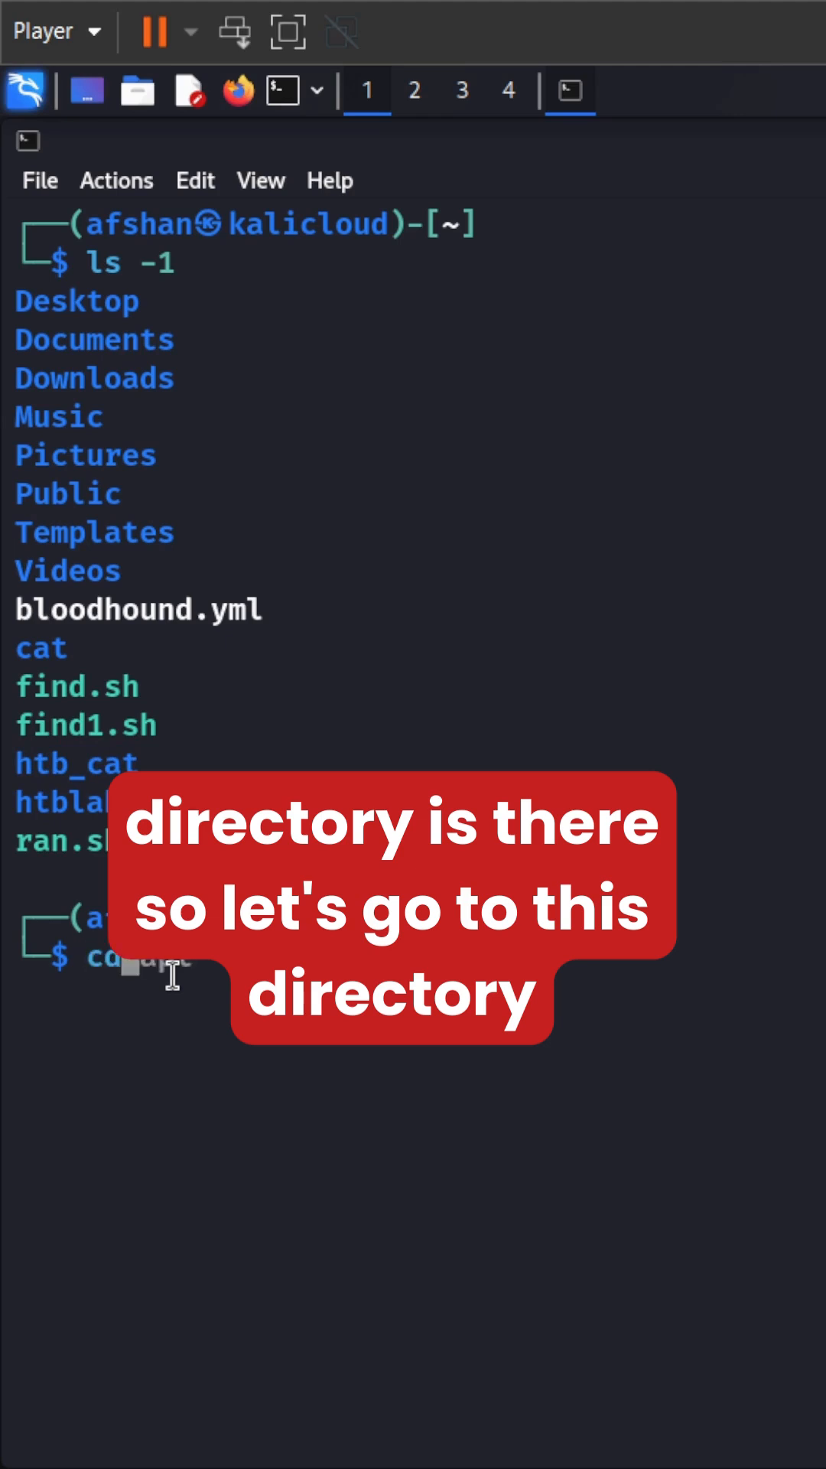
type("cd htb_cat/")
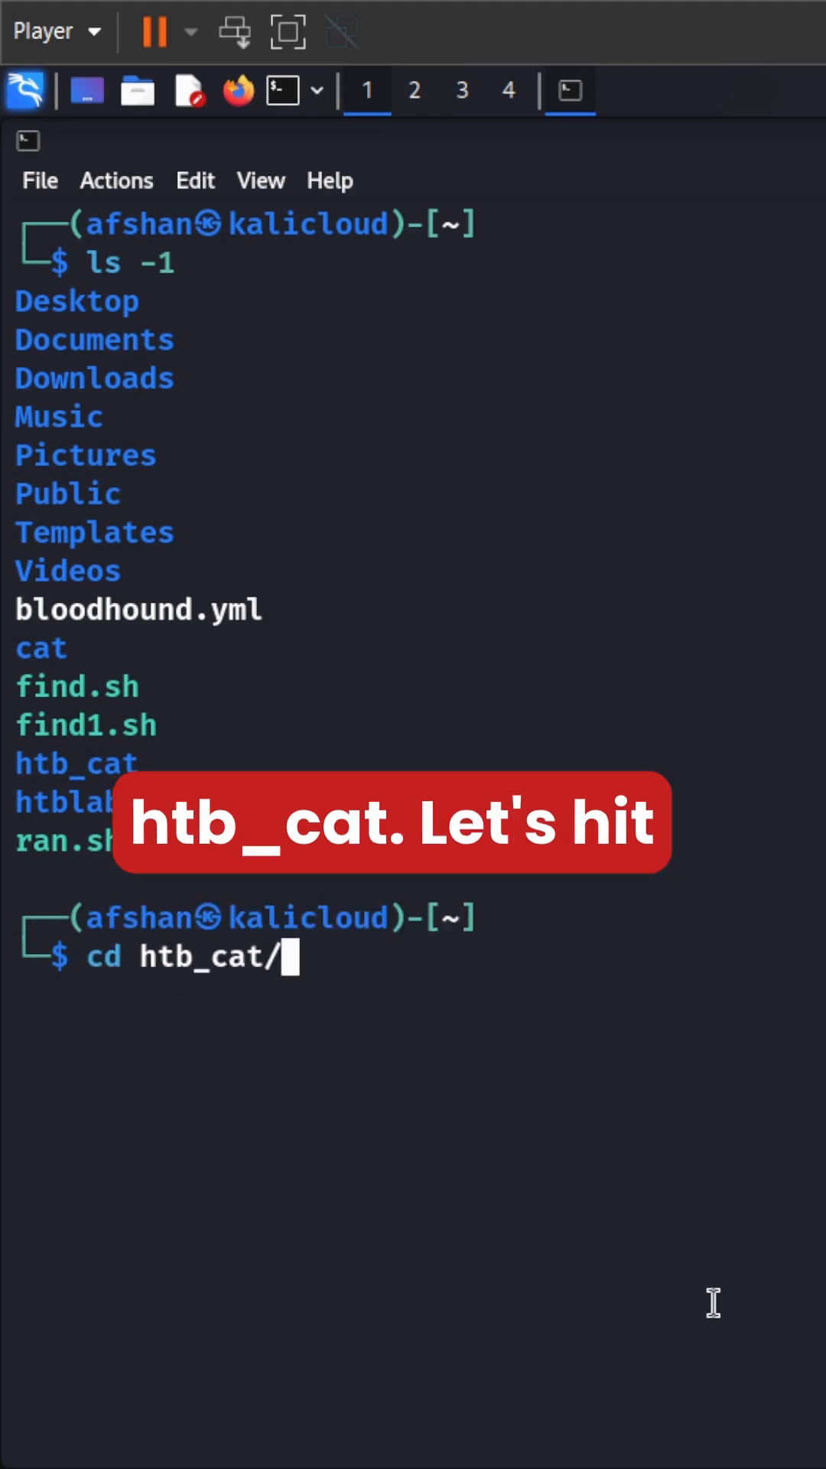
key("Return")
type("ls -1")
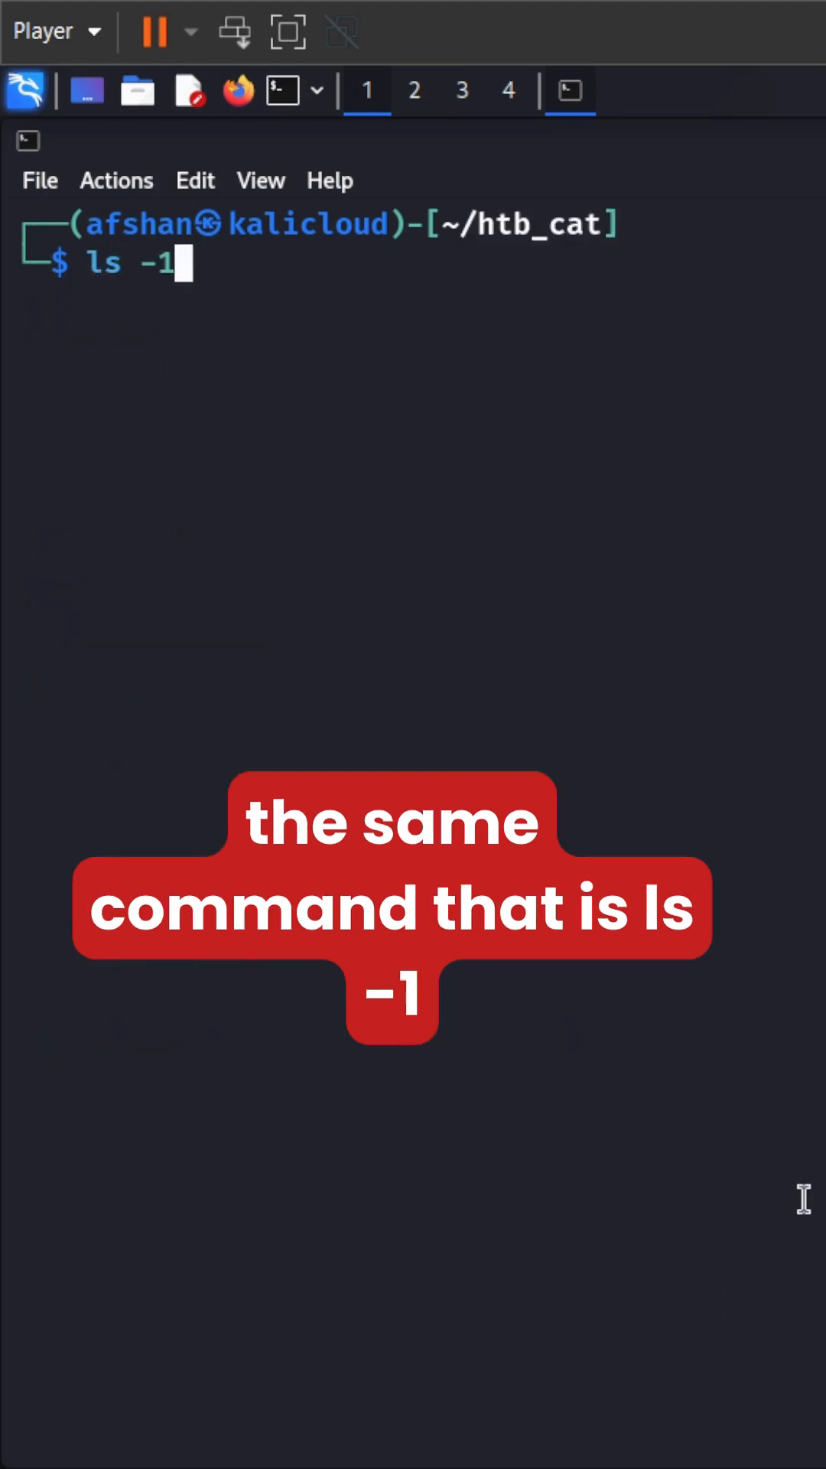
key("Return")
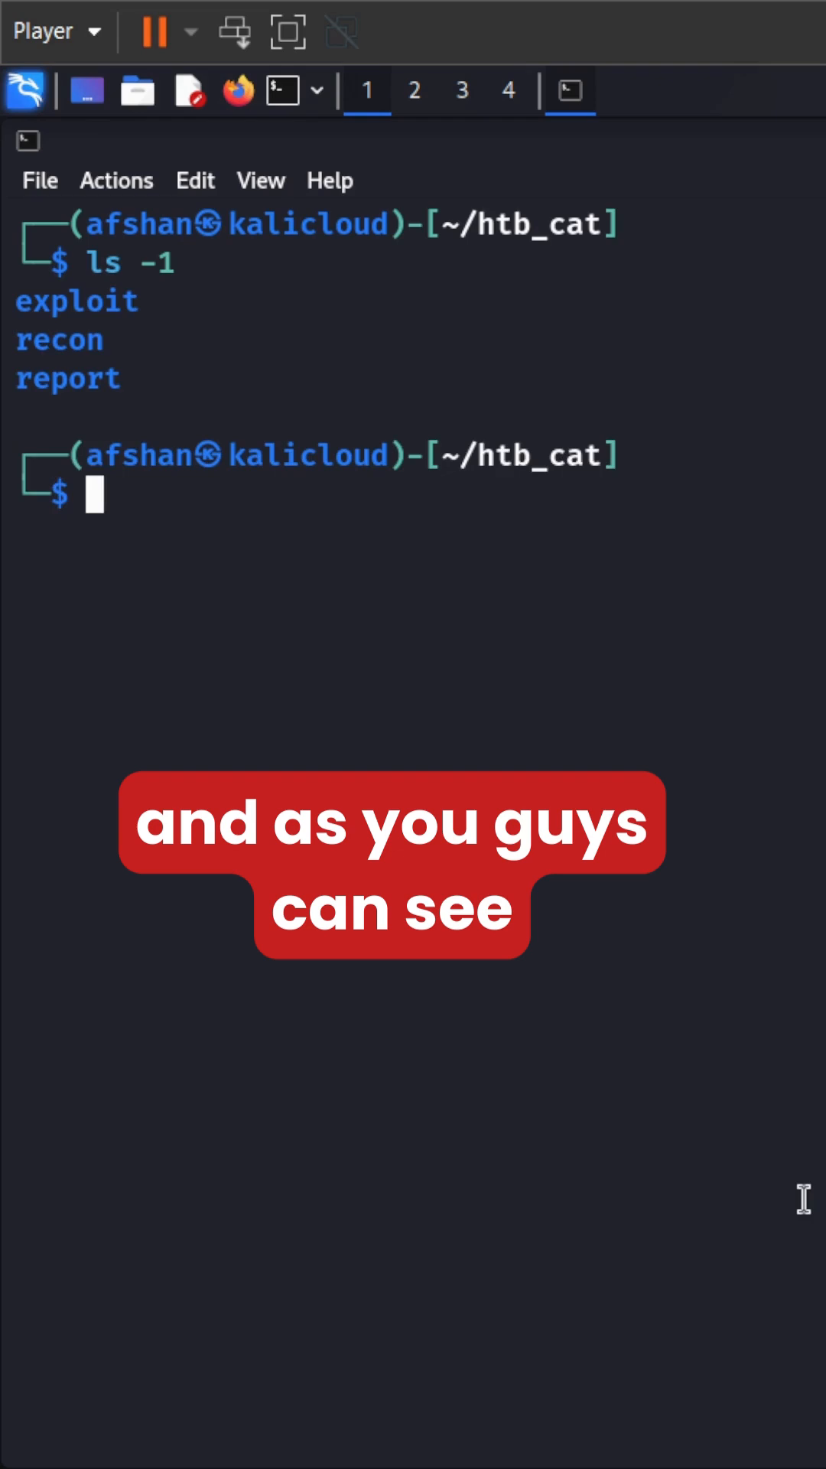
Enter 'mkdir -p htb_cat/{recon,exploit,report}' again at the prompt inside htb_cat
double_click(76, 300)
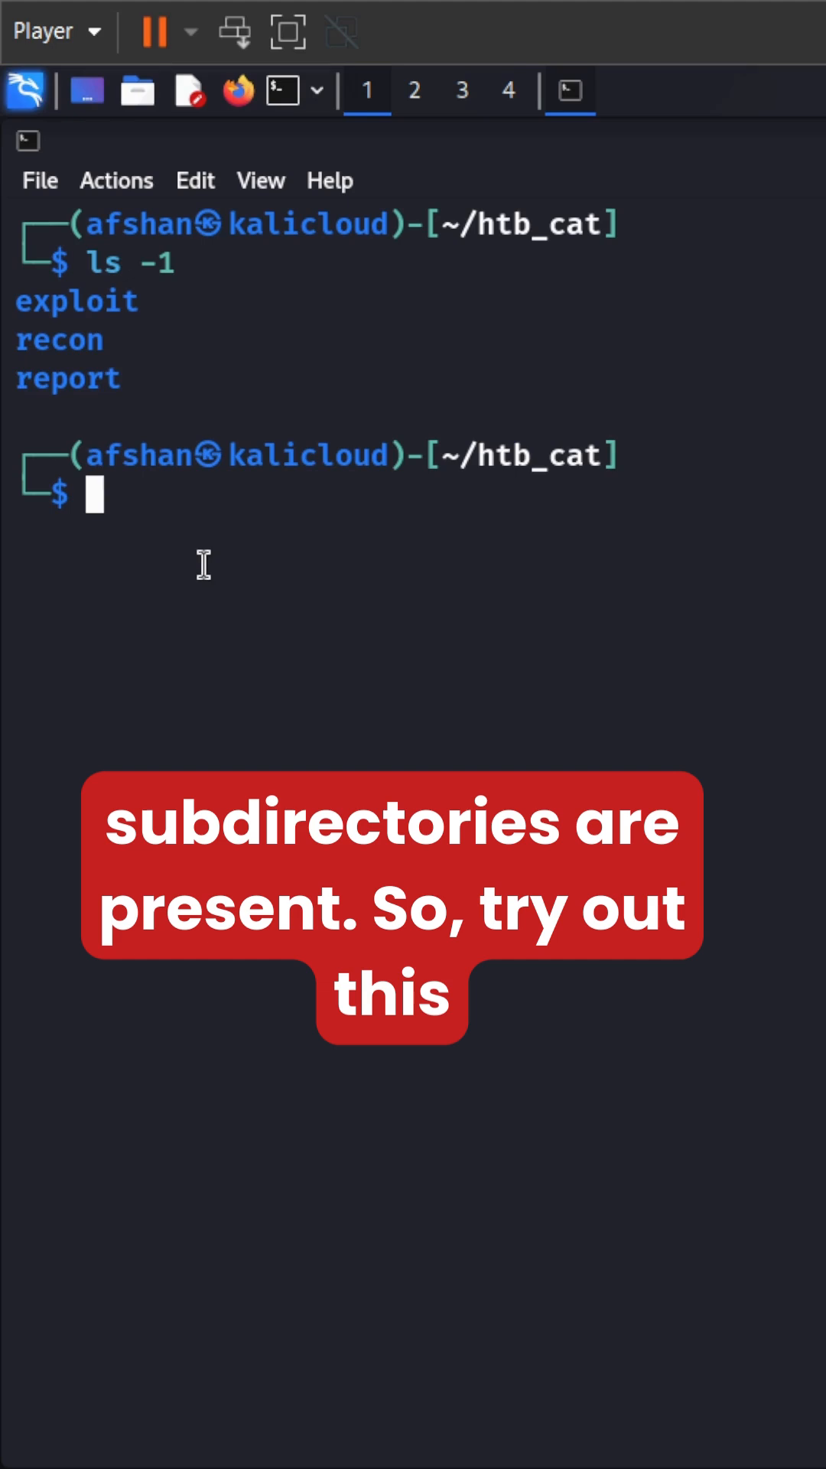
type("mkdir -p htb_cat/{recon,exploit,report}")
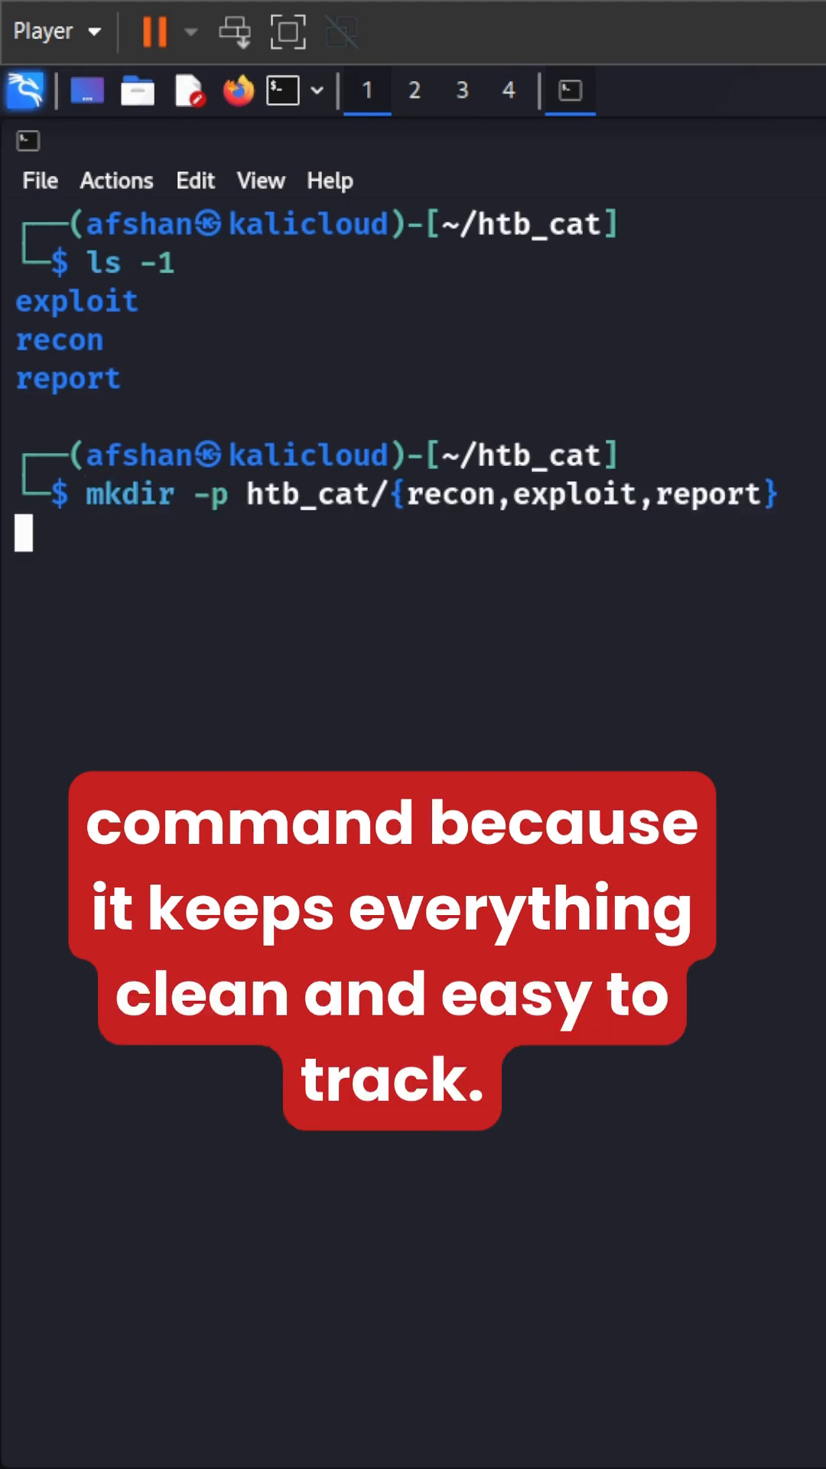